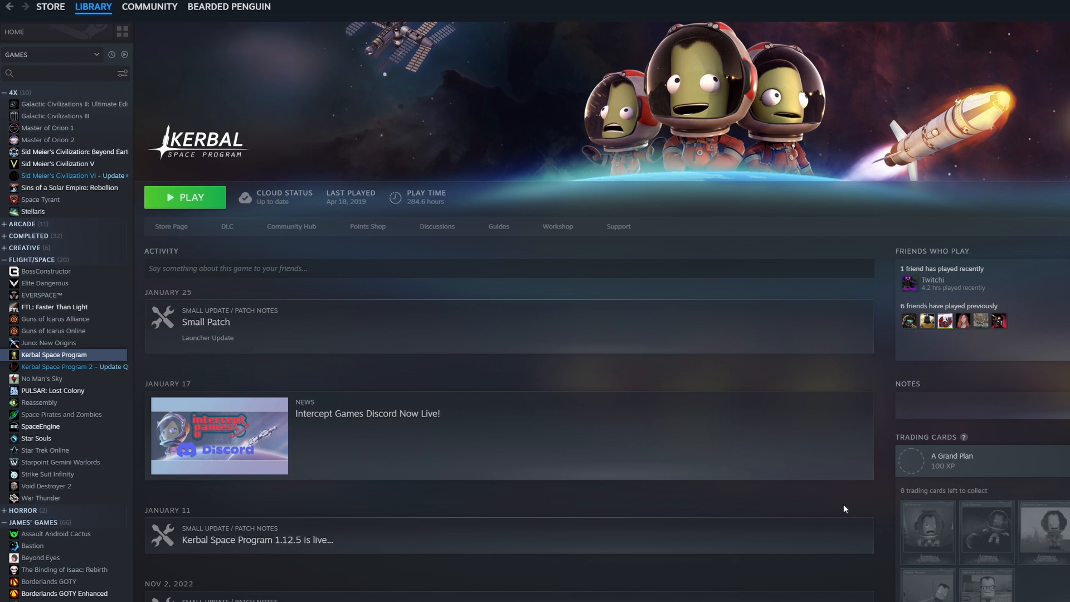
Switch Kerbal Space Program to the 1.12.3 beta branch in its Steam properties
right_click(53, 355)
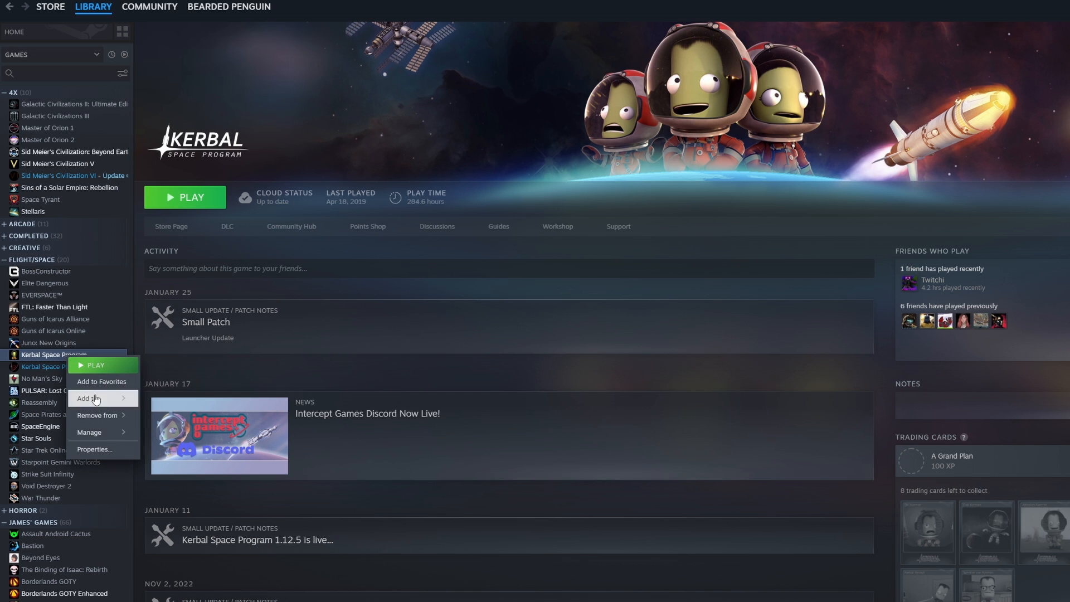
click(93, 449)
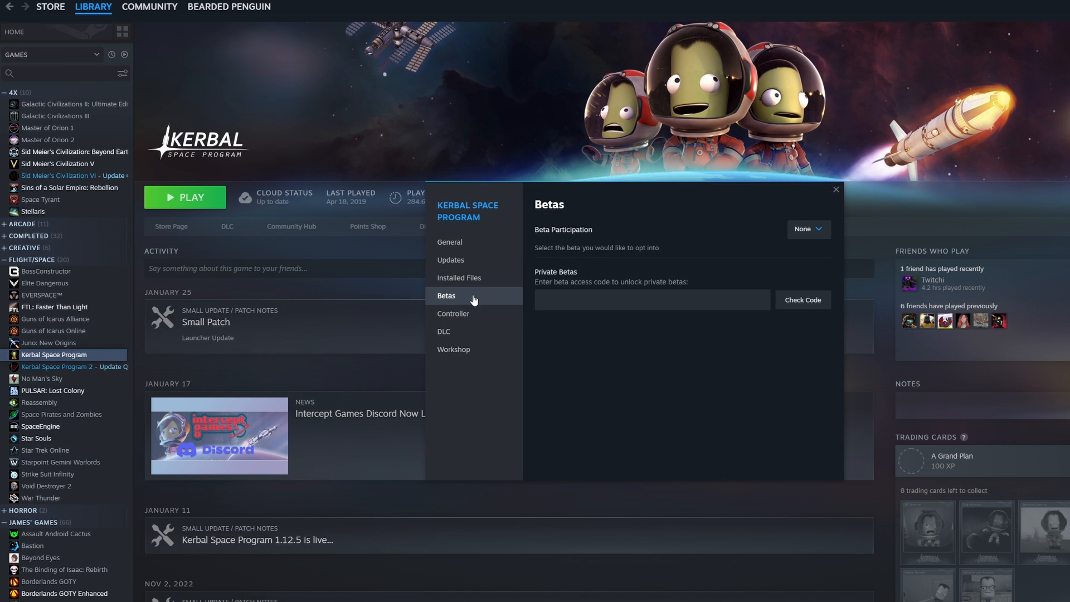
click(807, 228)
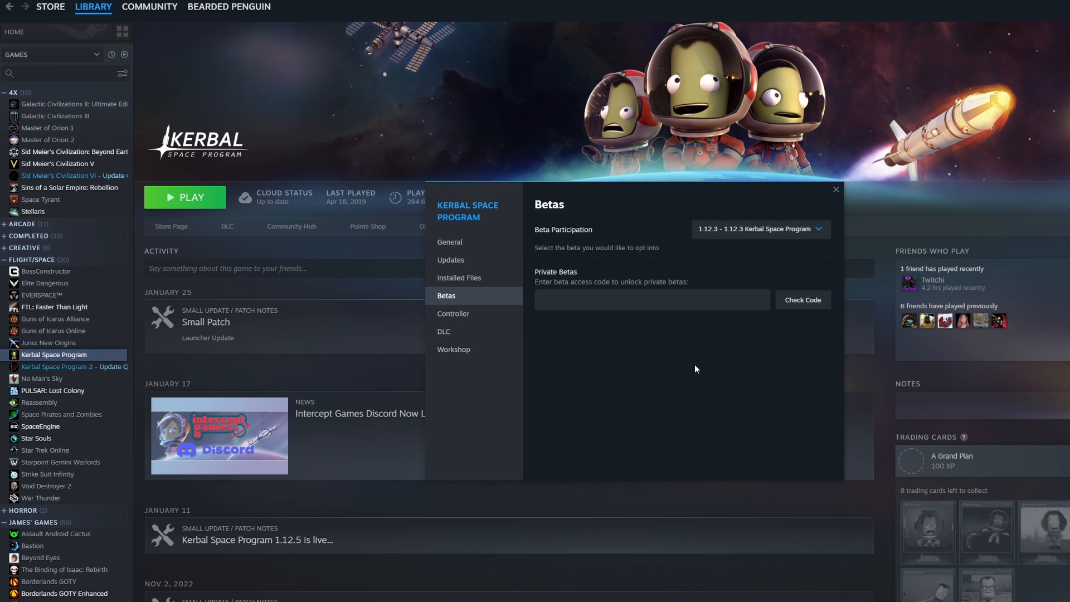
click(834, 190)
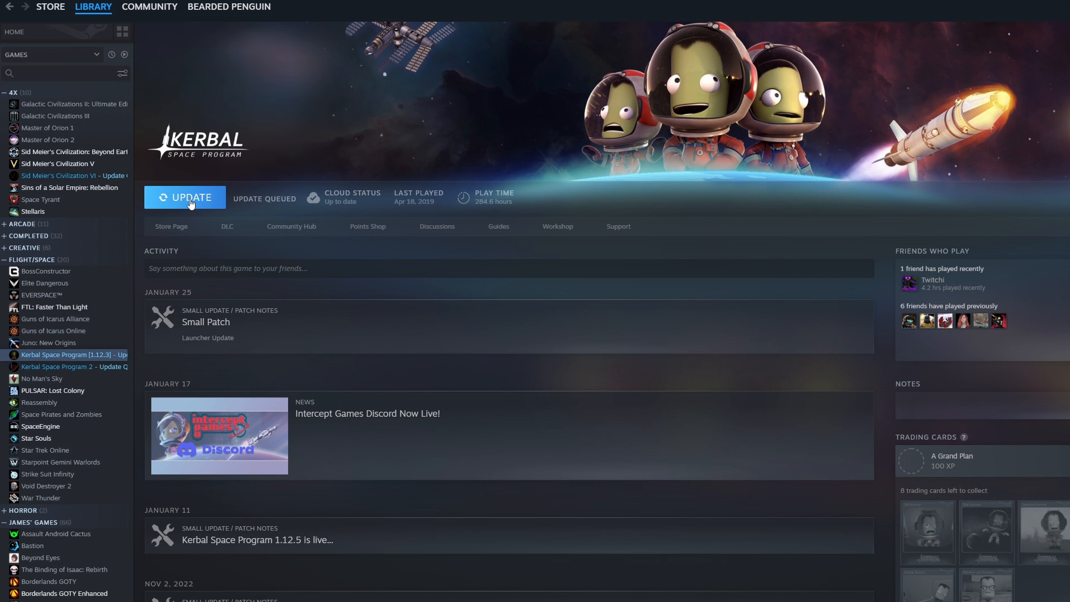
Start the update so Steam downloads version 1.12.3
click(191, 197)
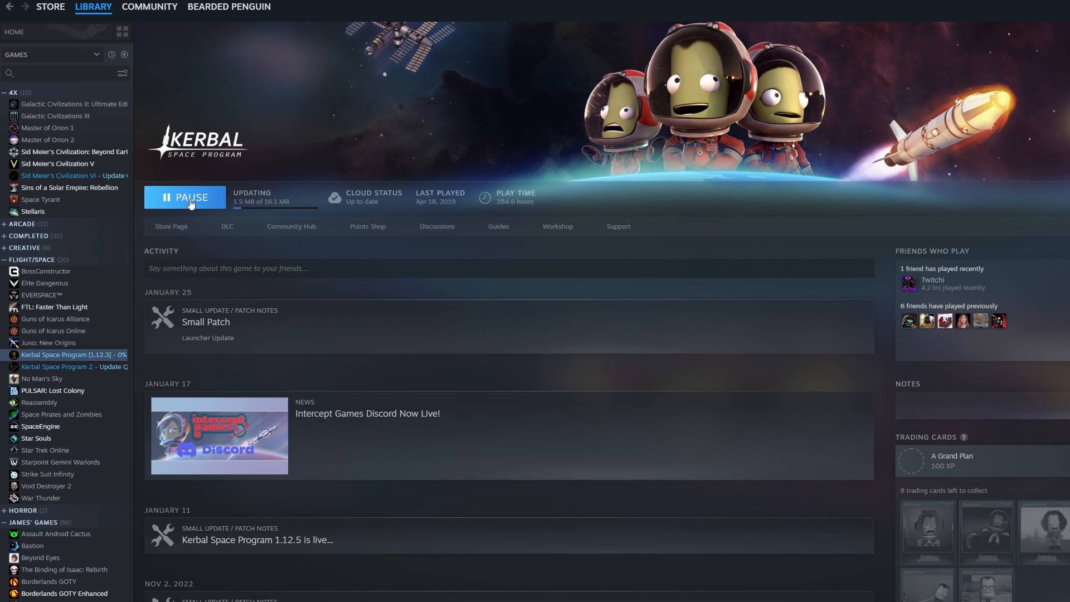
click(185, 198)
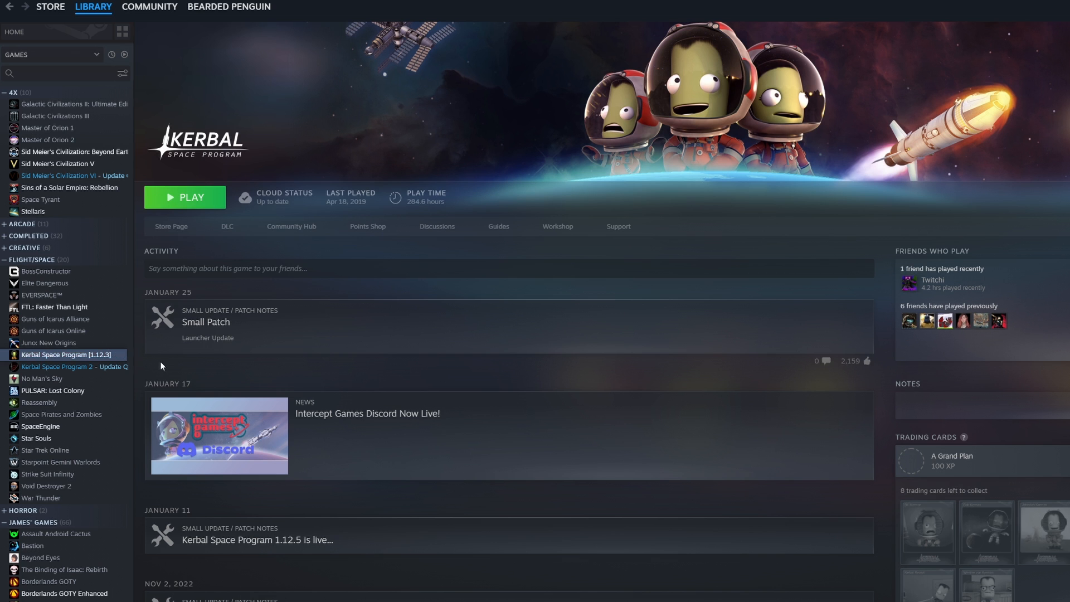
mouse_move(218, 452)
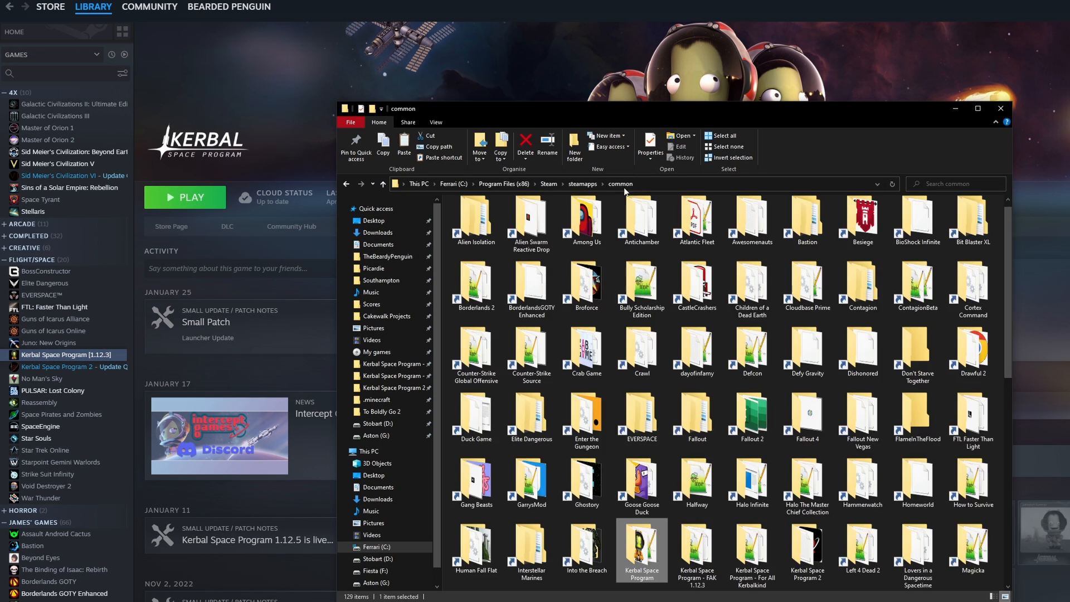
Copy the Kerbal Space Program folder in Steam's common folder and confirm its new name
right_click(670, 533)
text(mattl)
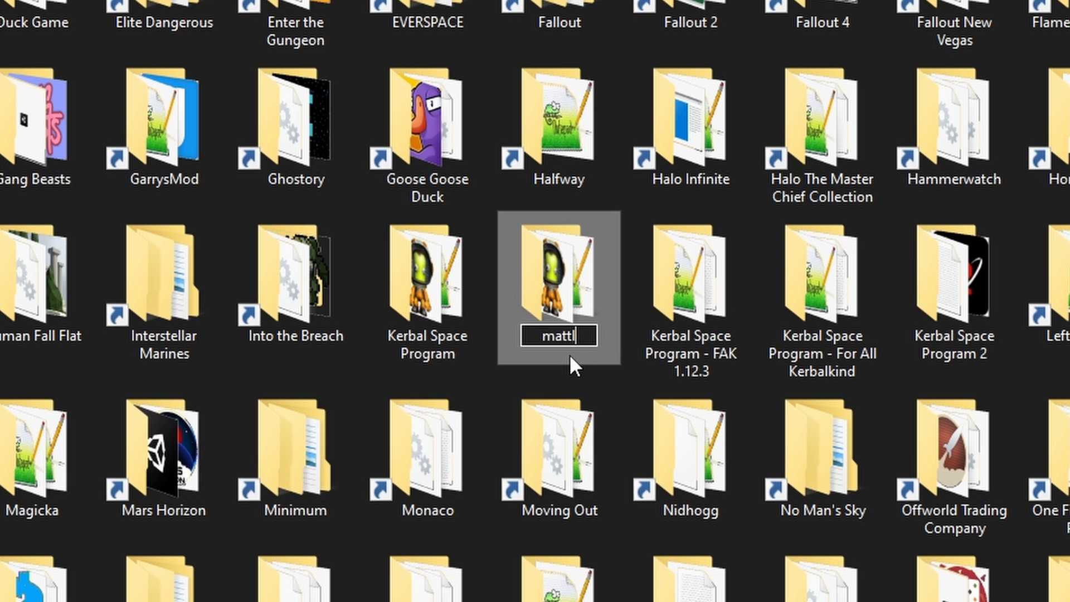
key(Return)
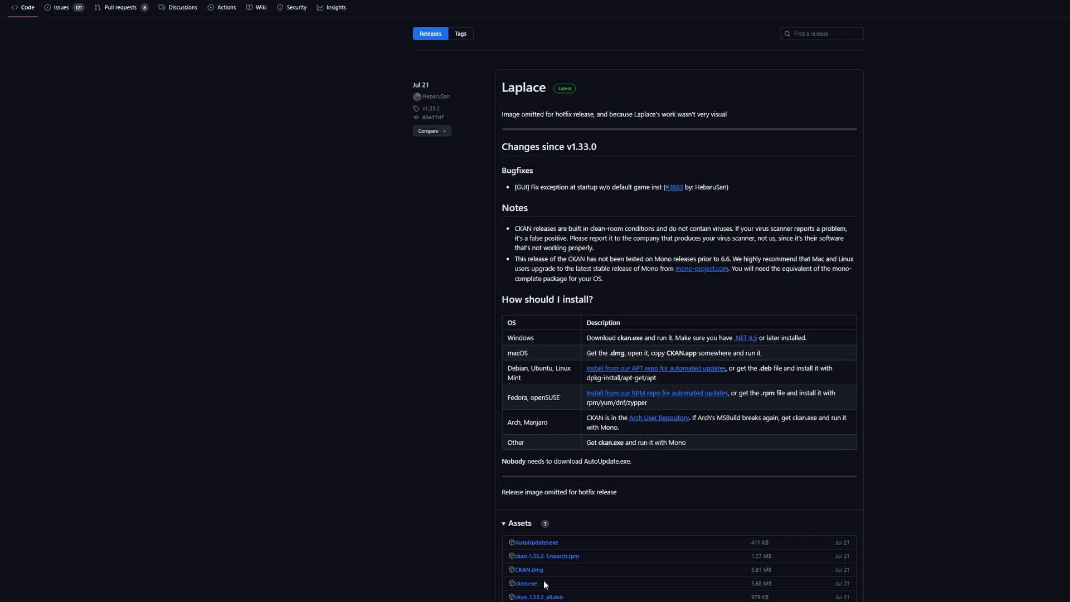
mouse_move(313, 430)
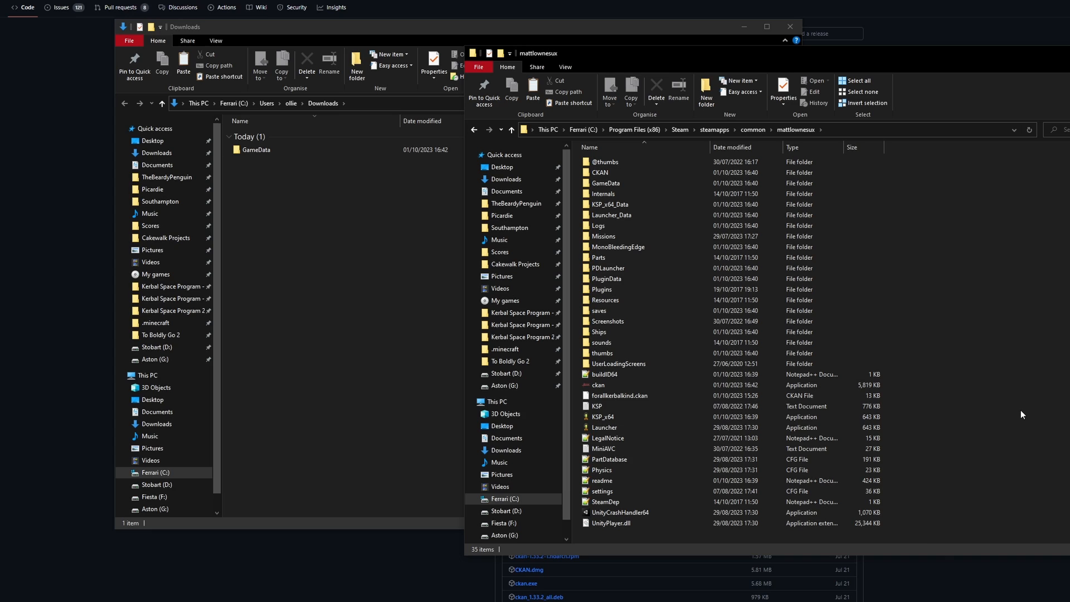
Register the mattlownesux folder as a new CKAN game instance and switch to it
click(33, 46)
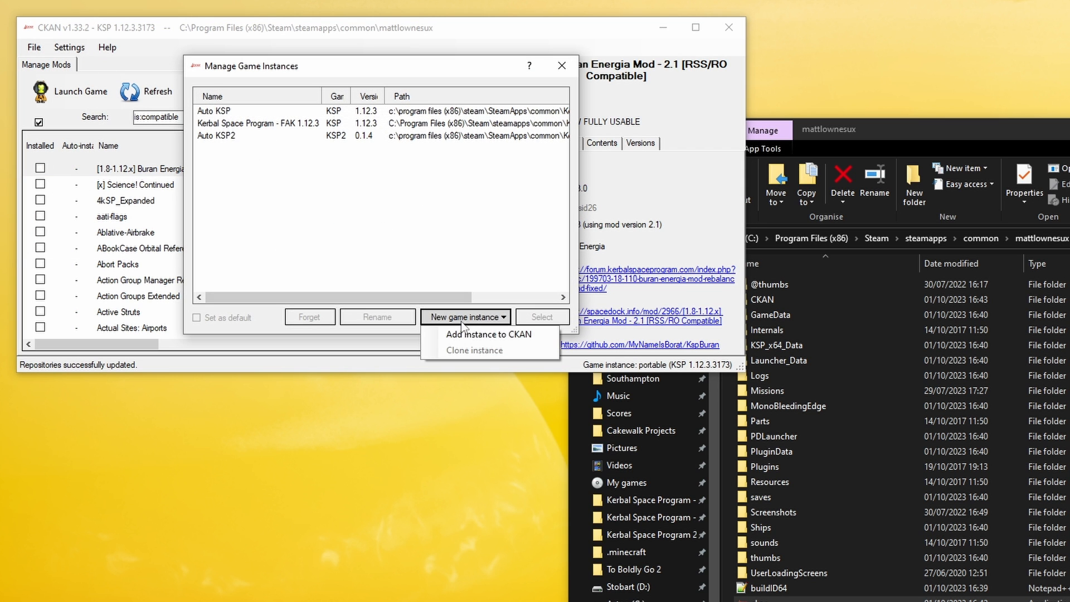
click(488, 334)
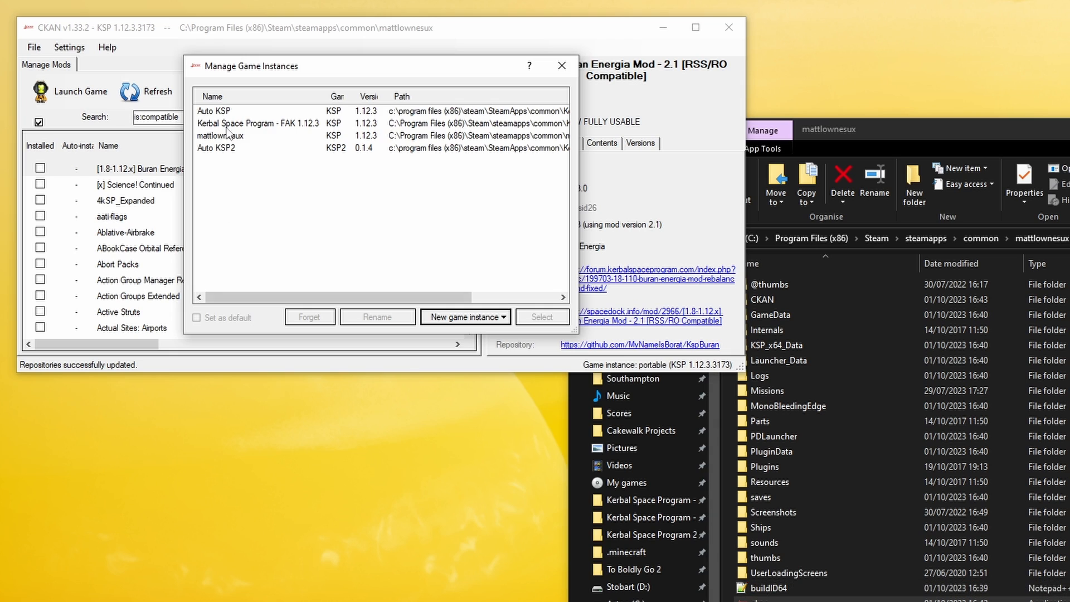
click(33, 47)
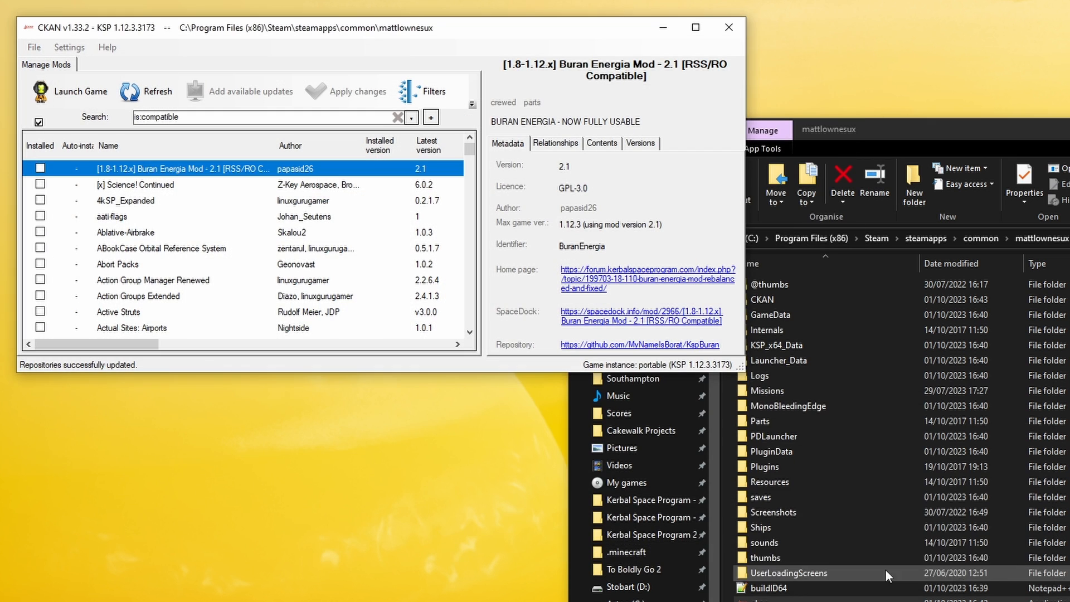
click(354, 90)
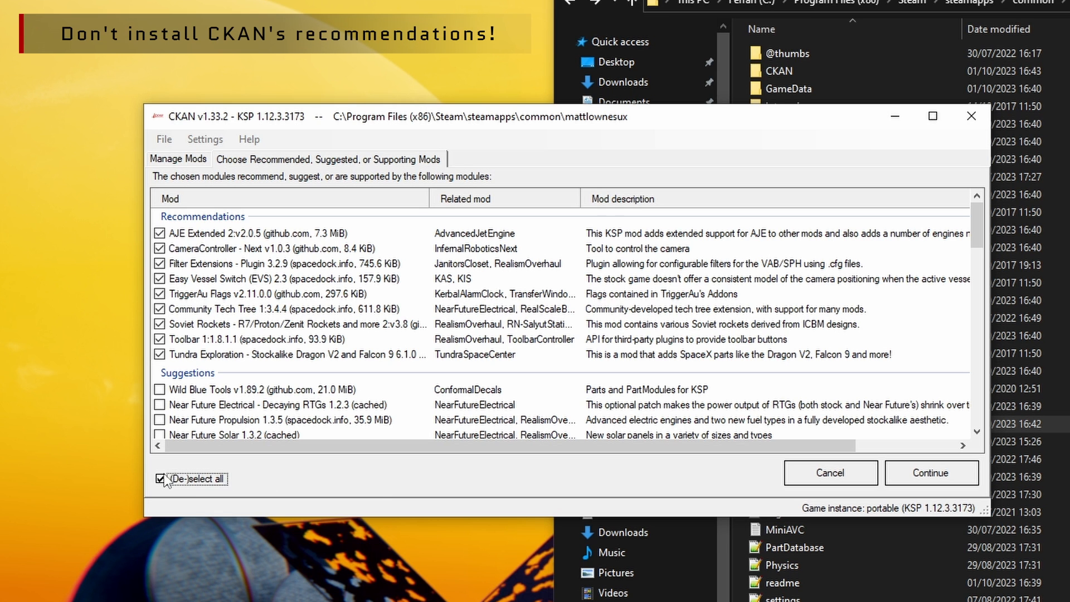
Deselect every recommended and suggested mod and continue without them
click(160, 478)
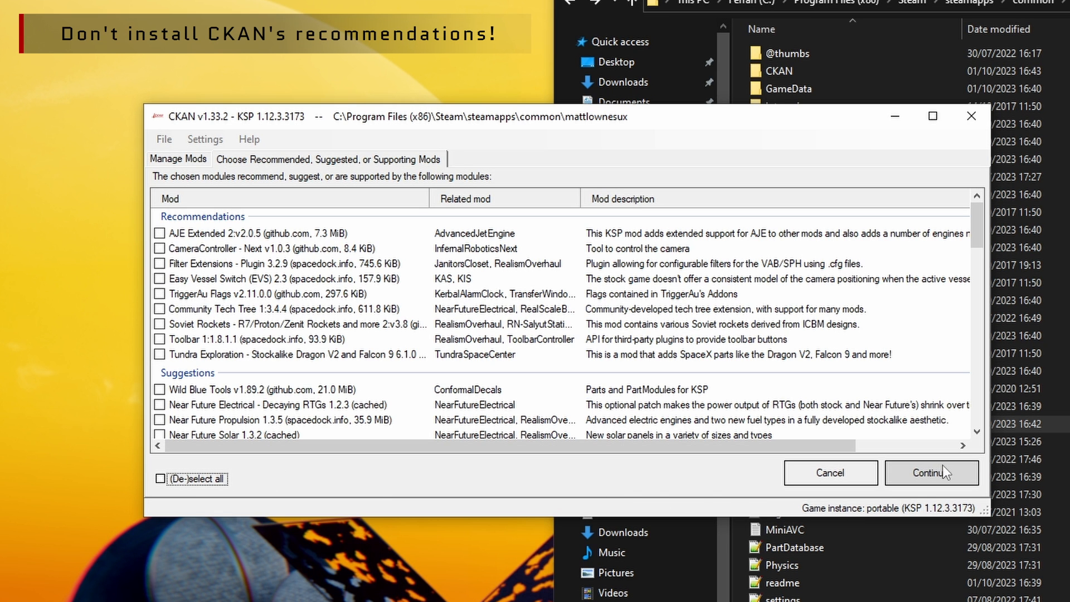
click(931, 473)
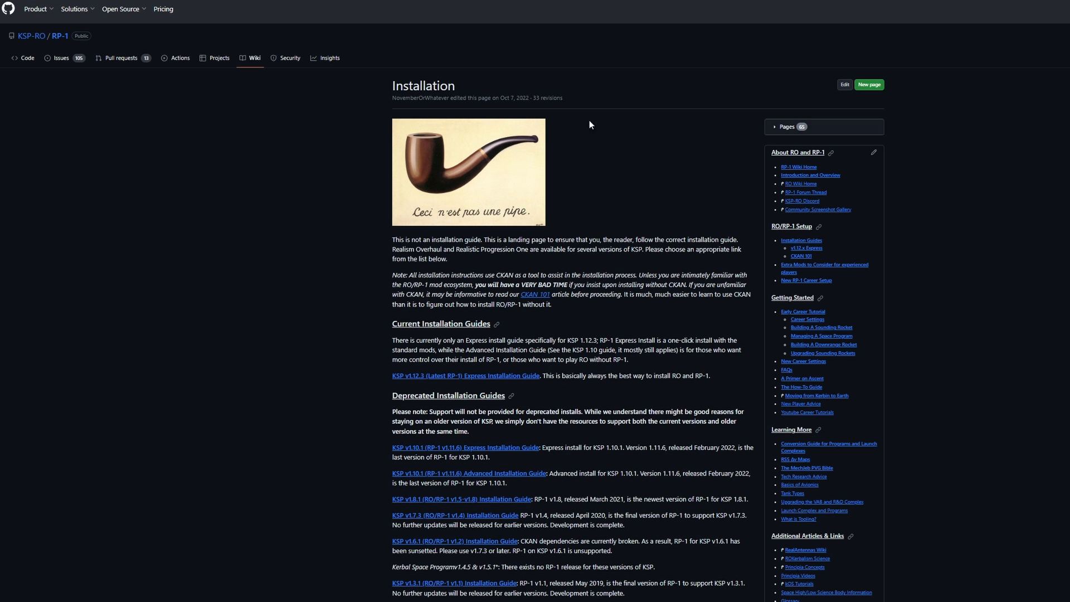
Follow the RP-1 wiki link to the KSP v1.12.3 Express Installation Guide
scroll(down, 3)
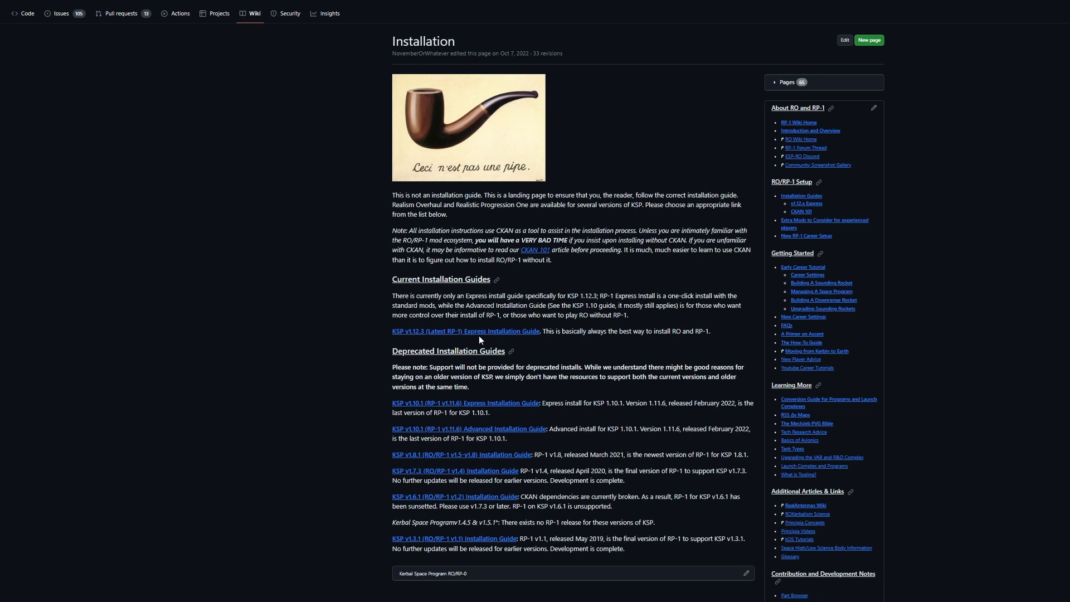
click(464, 331)
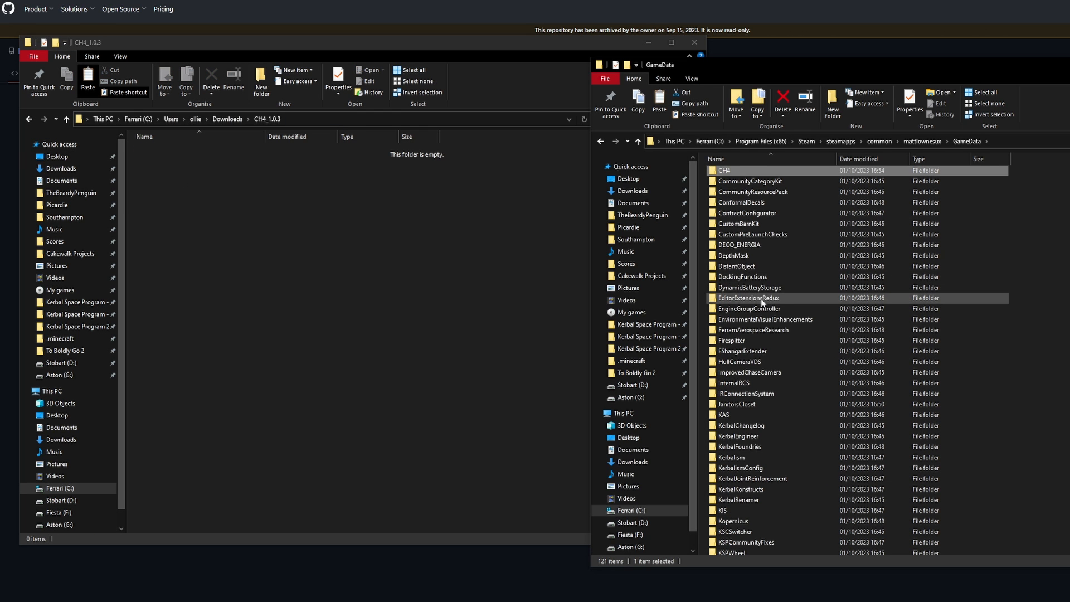
Delete the Capsules and Spaceplanes folders from GameData\CH4\Parts, keeping Engines
double_click(724, 169)
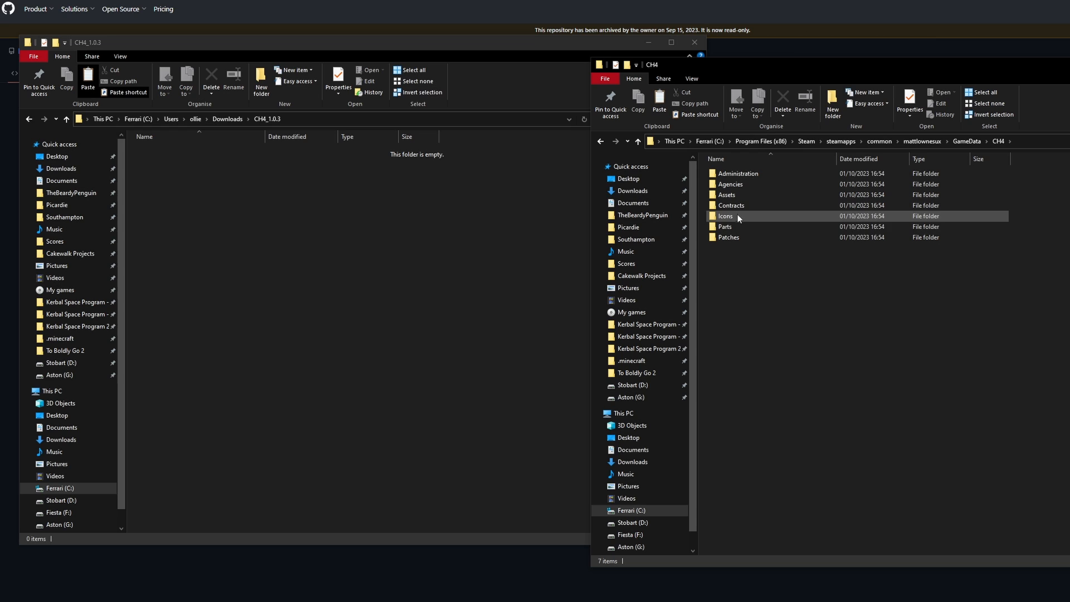
double_click(726, 226)
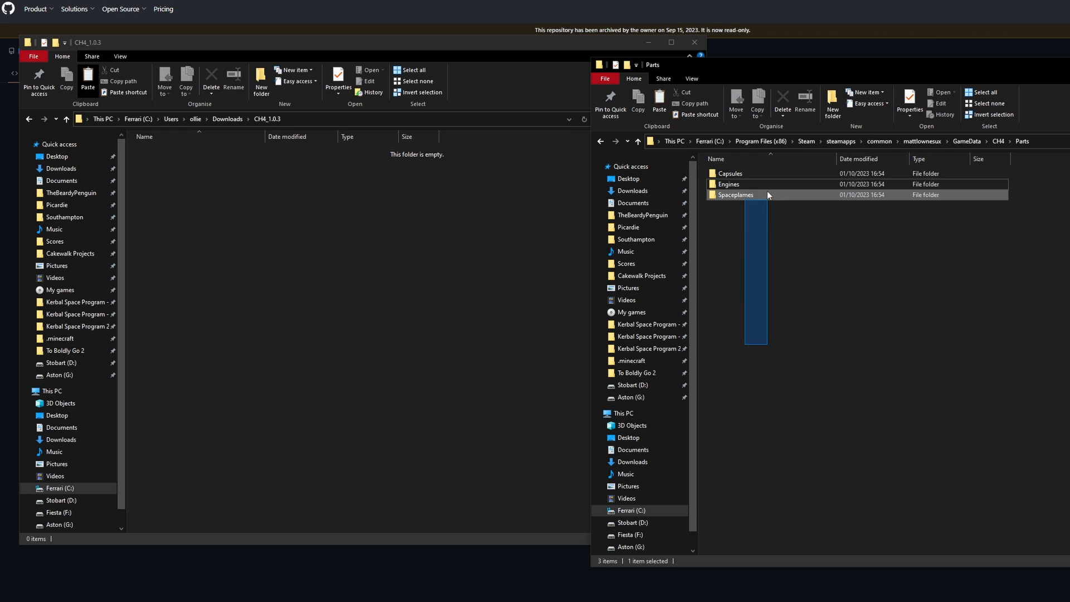
right_click(728, 173)
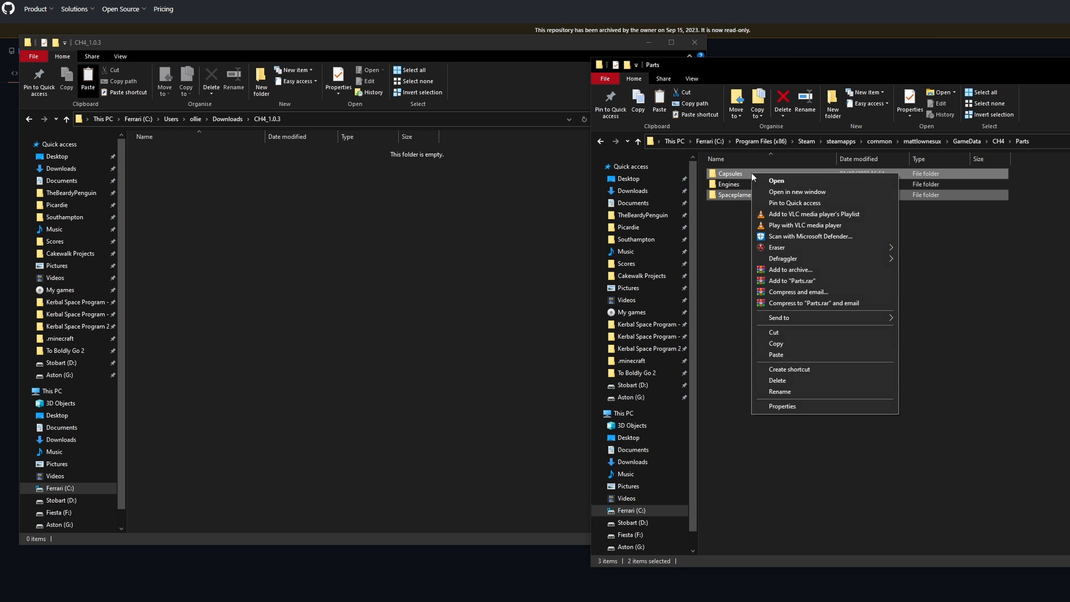
click(777, 380)
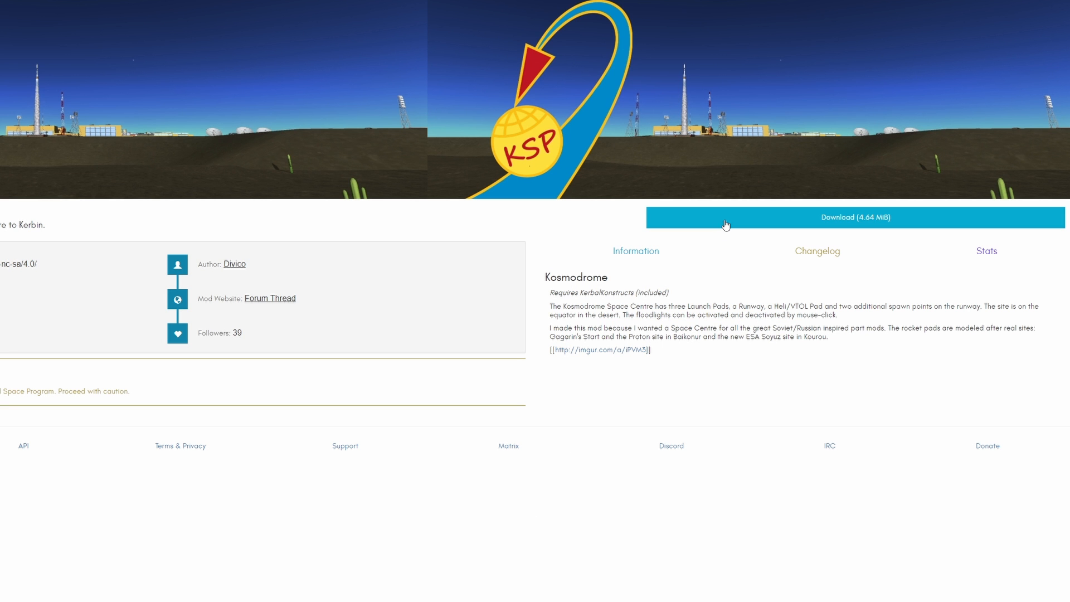
Download the 4.64 MB Kosmodrome mod from its SpaceDock page
click(853, 217)
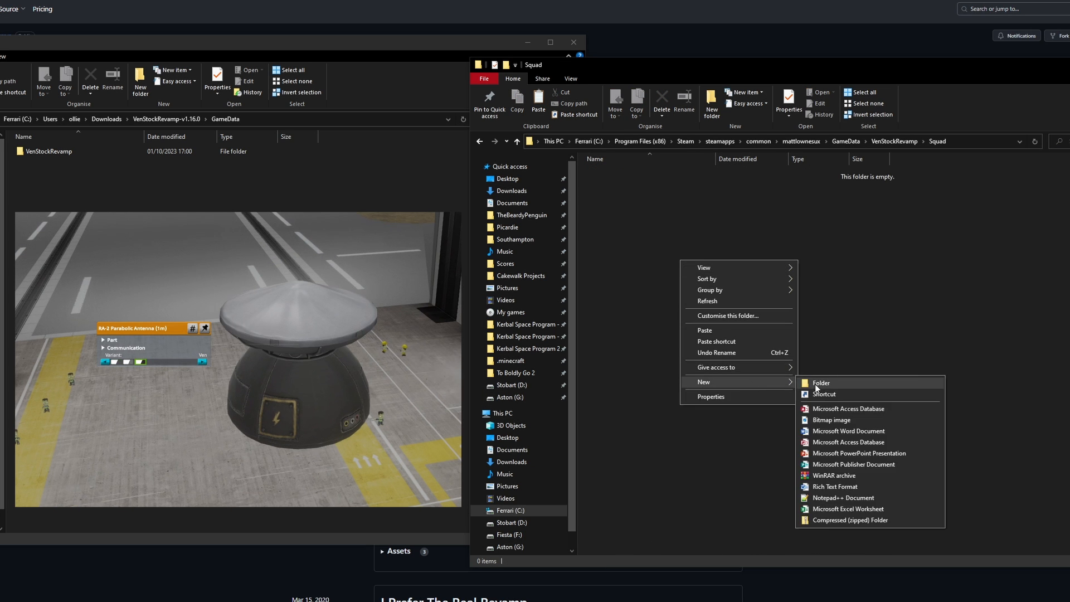
Create a new folder inside GameData\VenStockRevamp\Squad
click(820, 382)
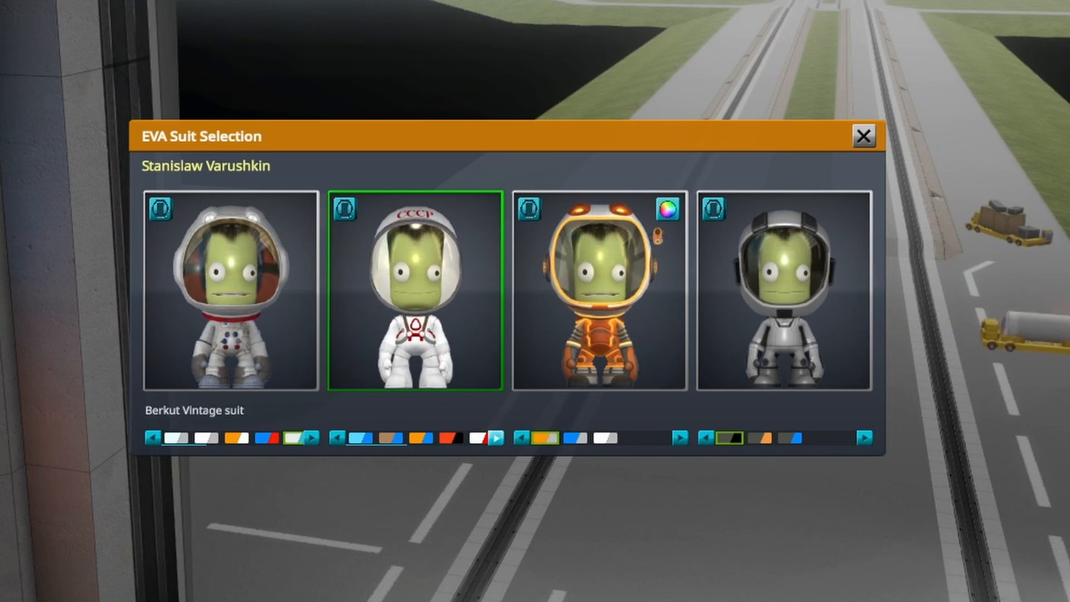
Pick the kerbal's EVA suit from the four suit portraits
click(861, 135)
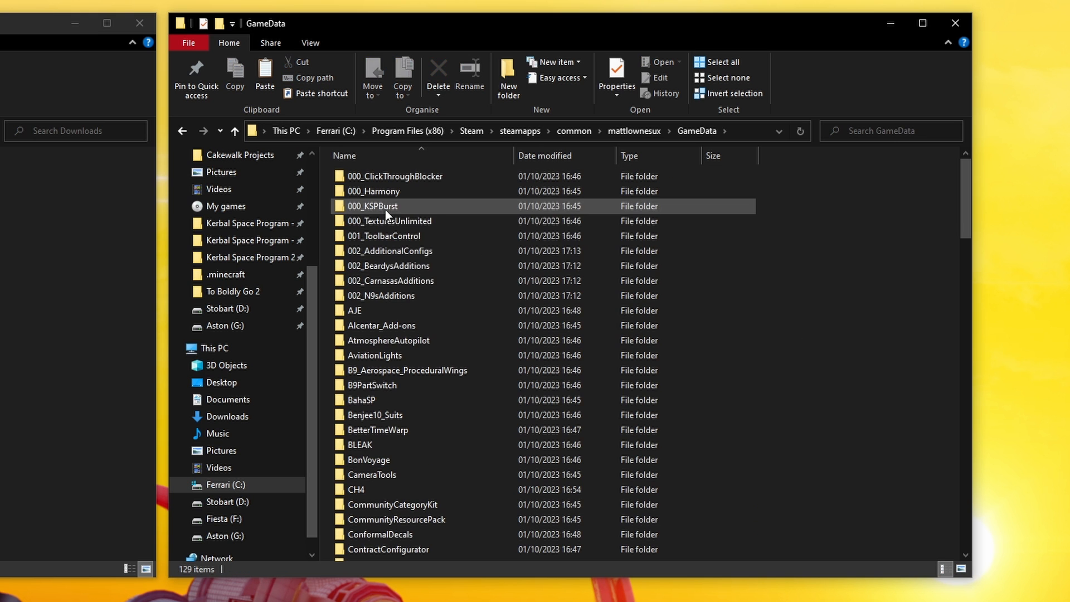
Review 002_AdditionalConfigs, then launch KSP_x64 from the modded install root
double_click(391, 250)
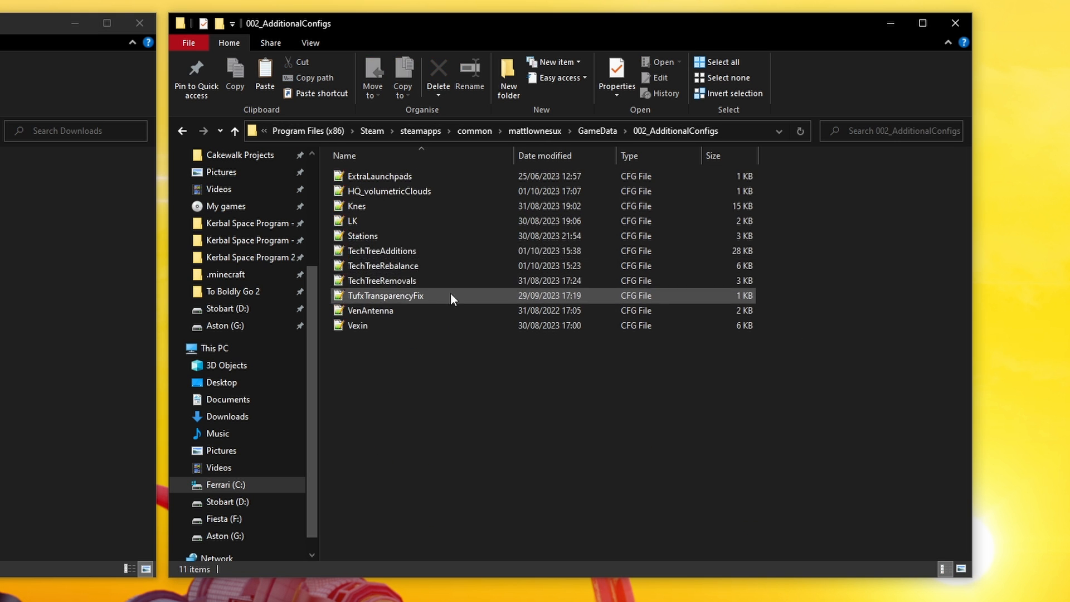
mouse_move(865, 364)
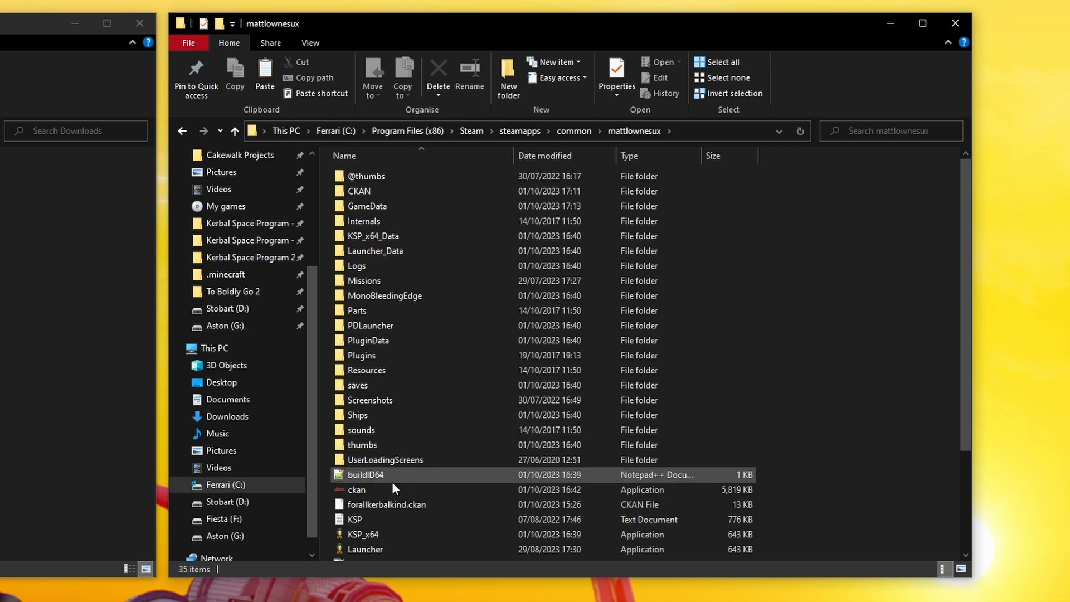
click(364, 534)
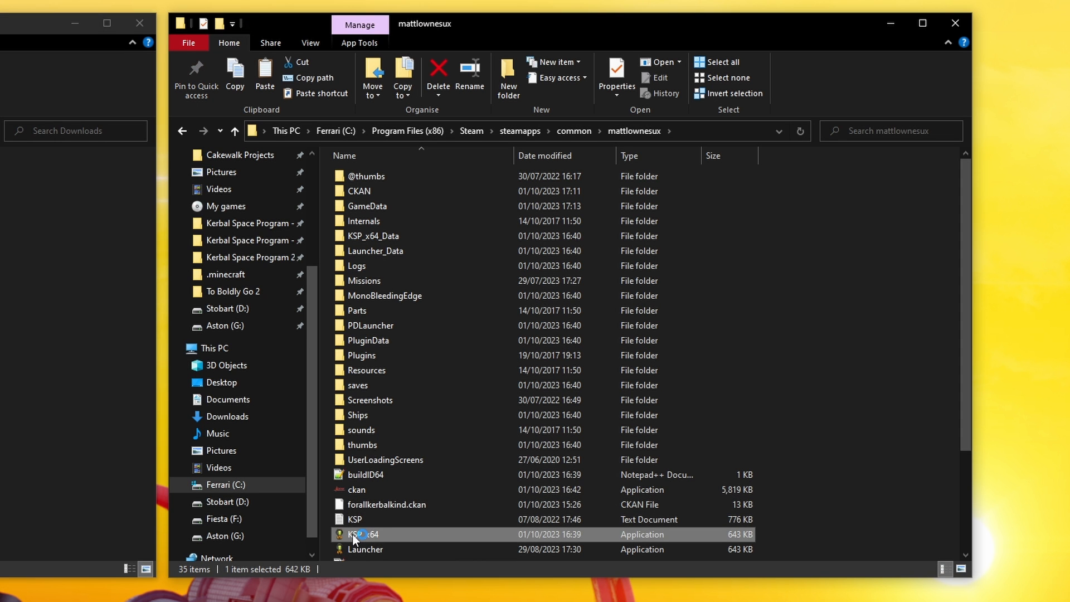
double_click(363, 534)
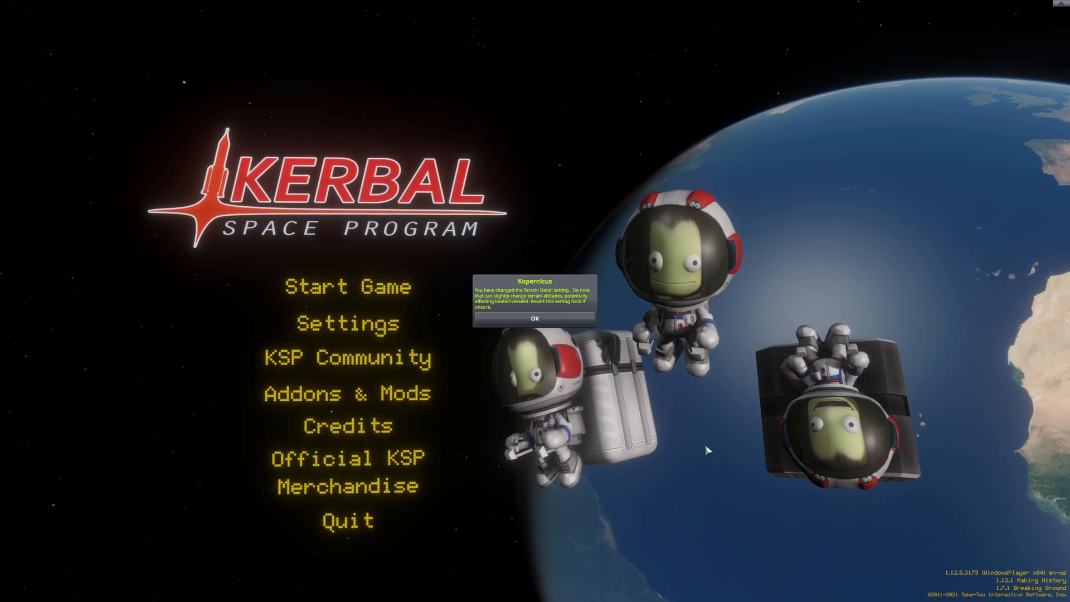
Dismiss the Kopernicus warning and start a new game, overwriting the existing save
click(535, 317)
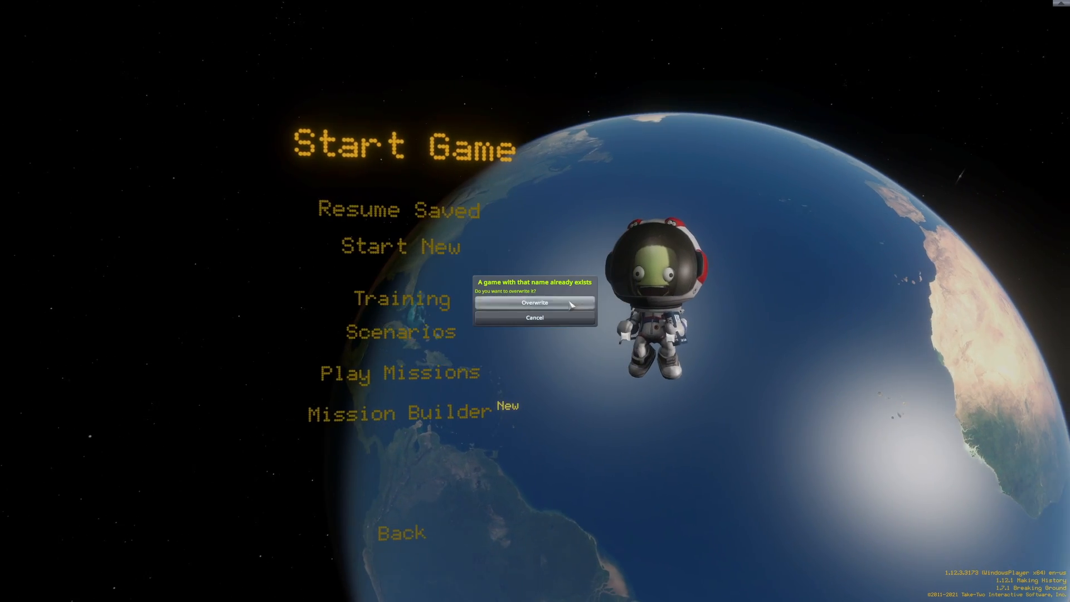
click(535, 302)
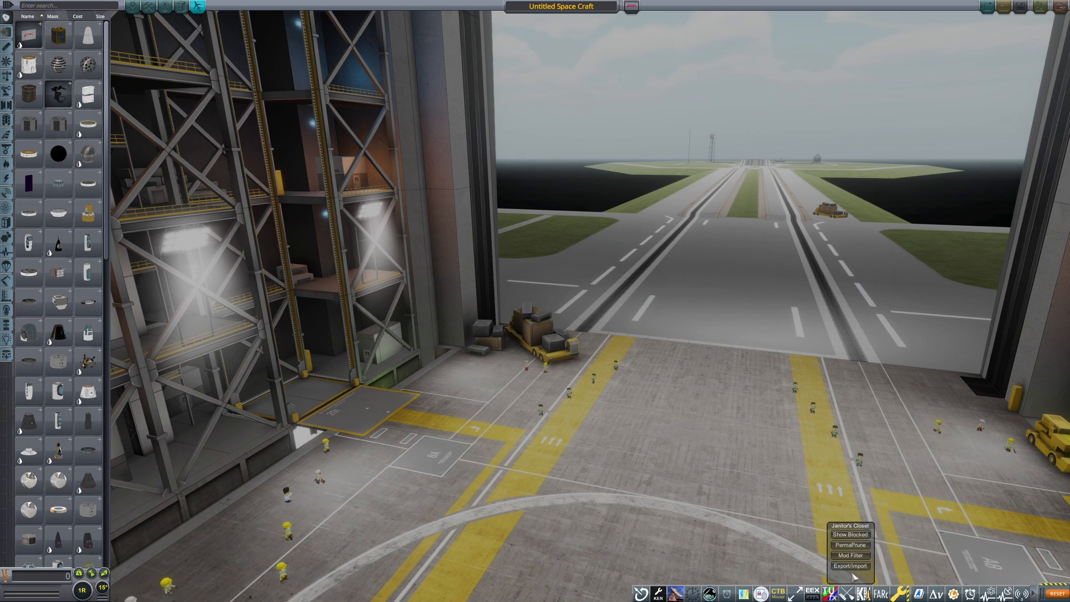
Import the For All Kerbalkind prune list through Janitor's Closet
click(849, 566)
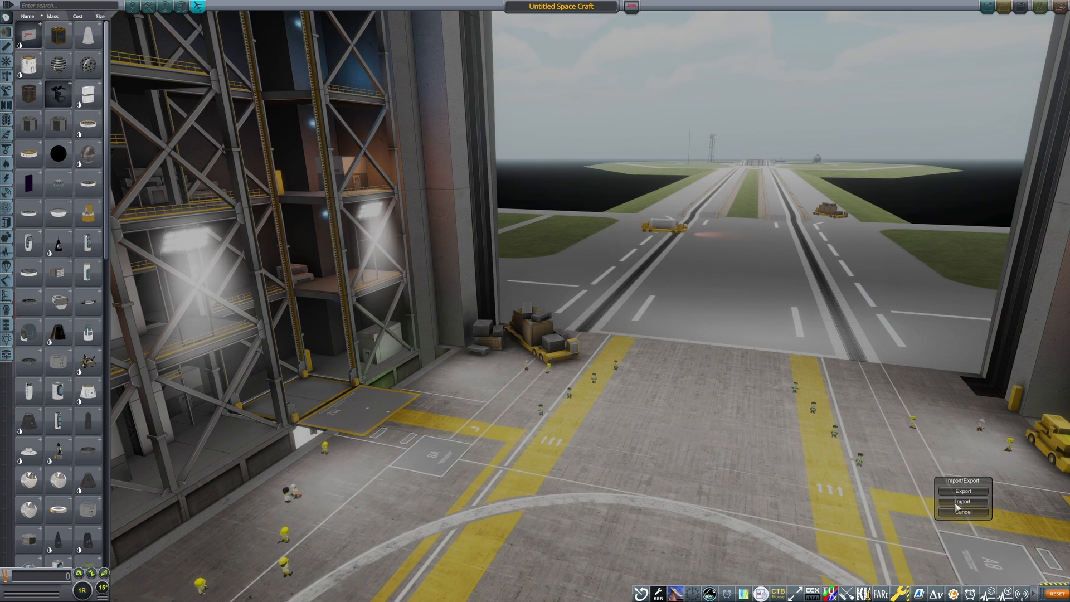
click(963, 502)
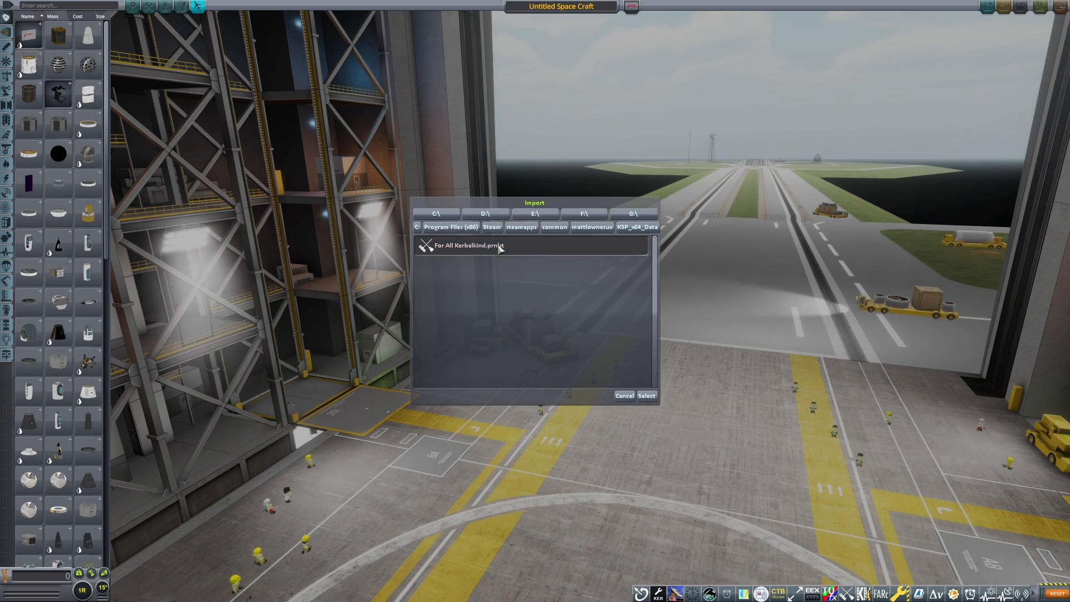
click(623, 396)
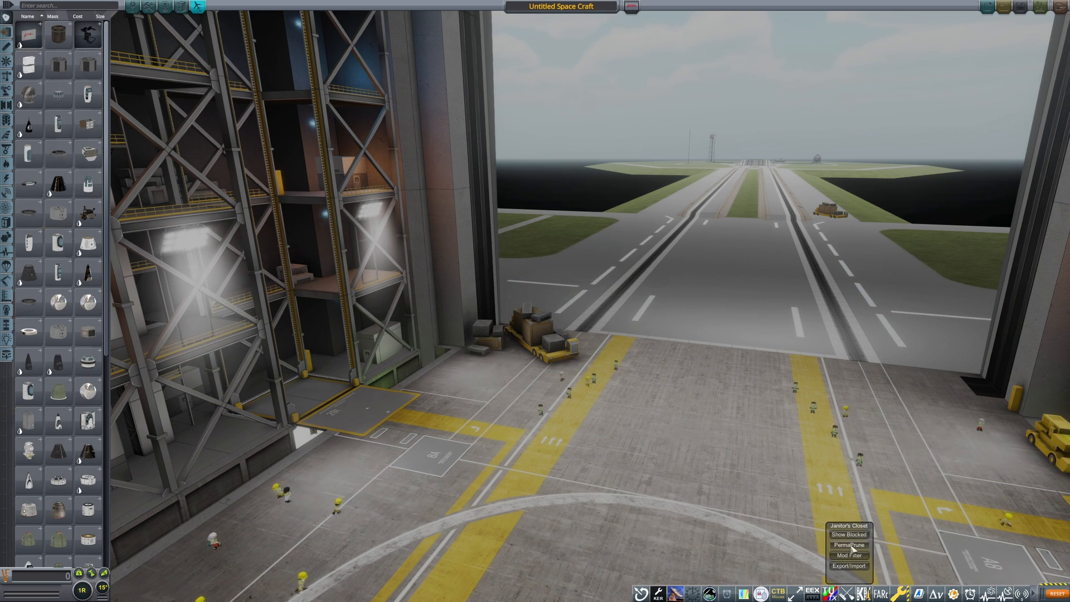
Permanently prune the listed parts and confirm
click(849, 545)
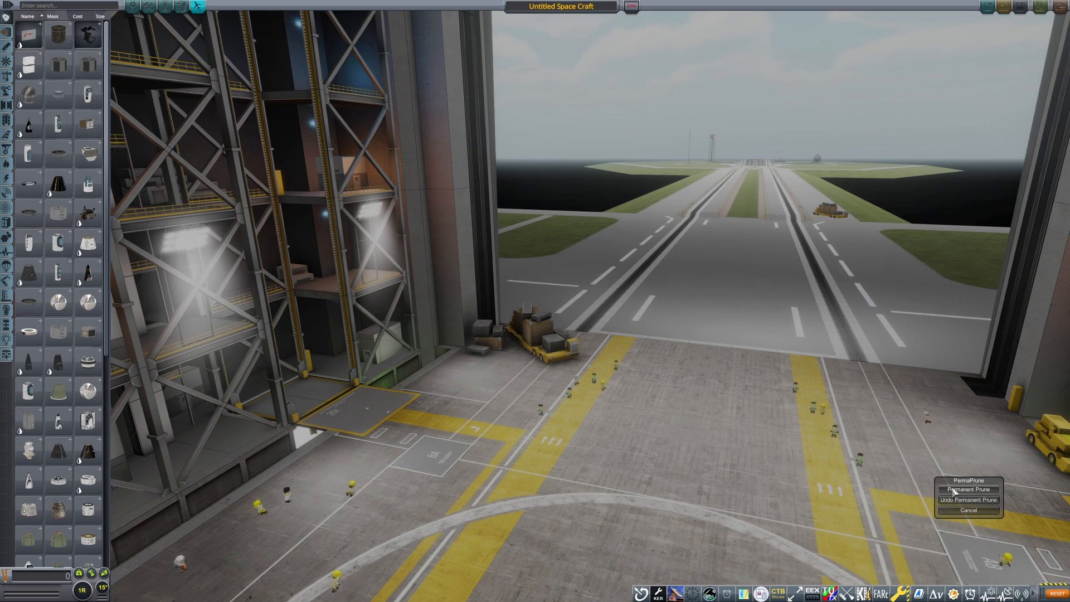
click(967, 489)
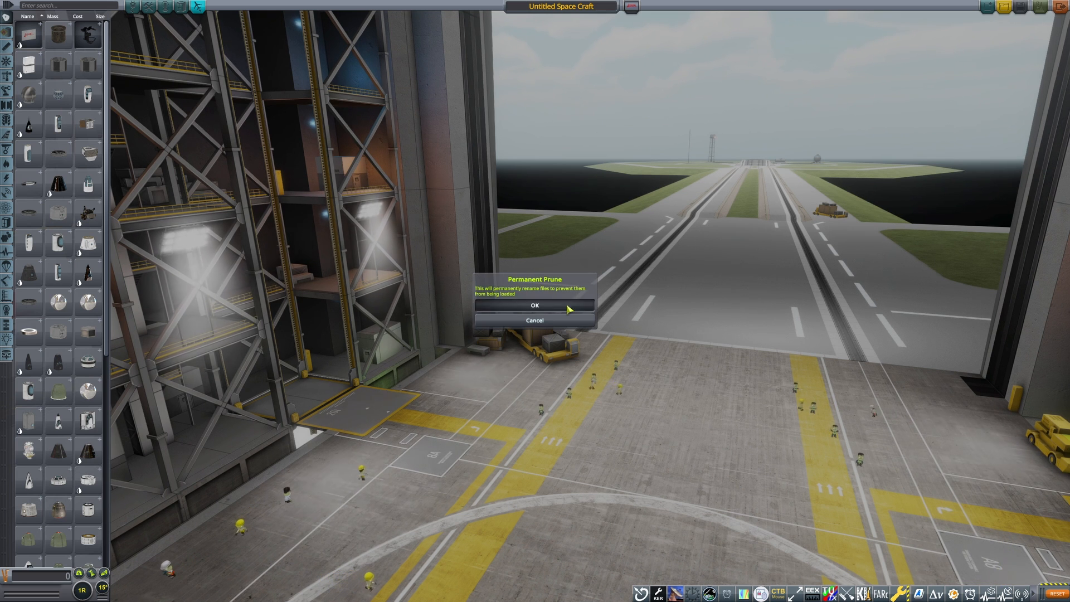
click(534, 306)
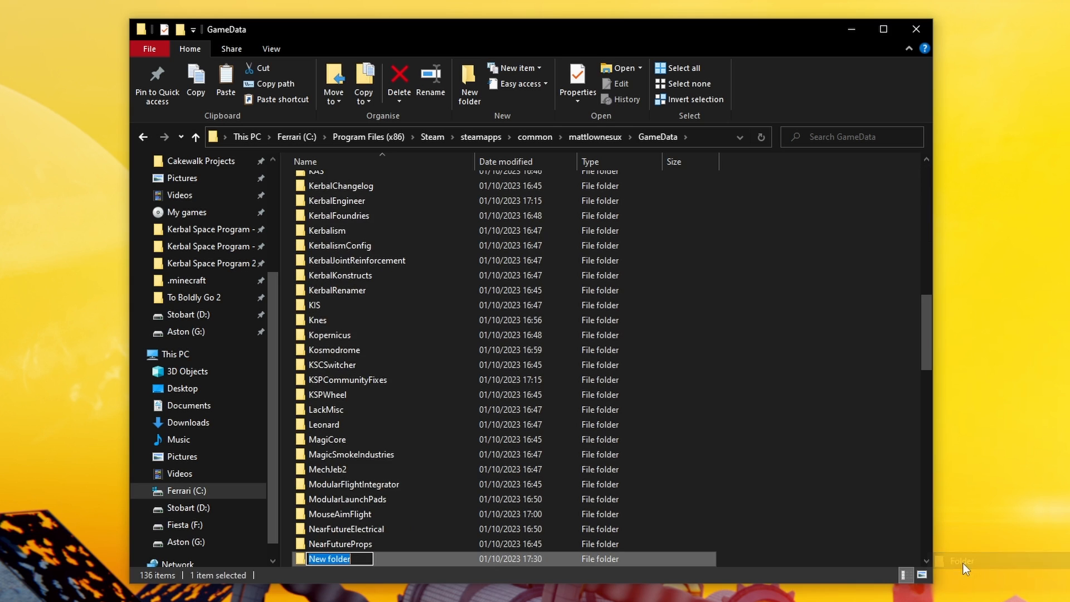
Name the new GameData folder NoNonRP0 and confirm it
text(NoNonRP0)
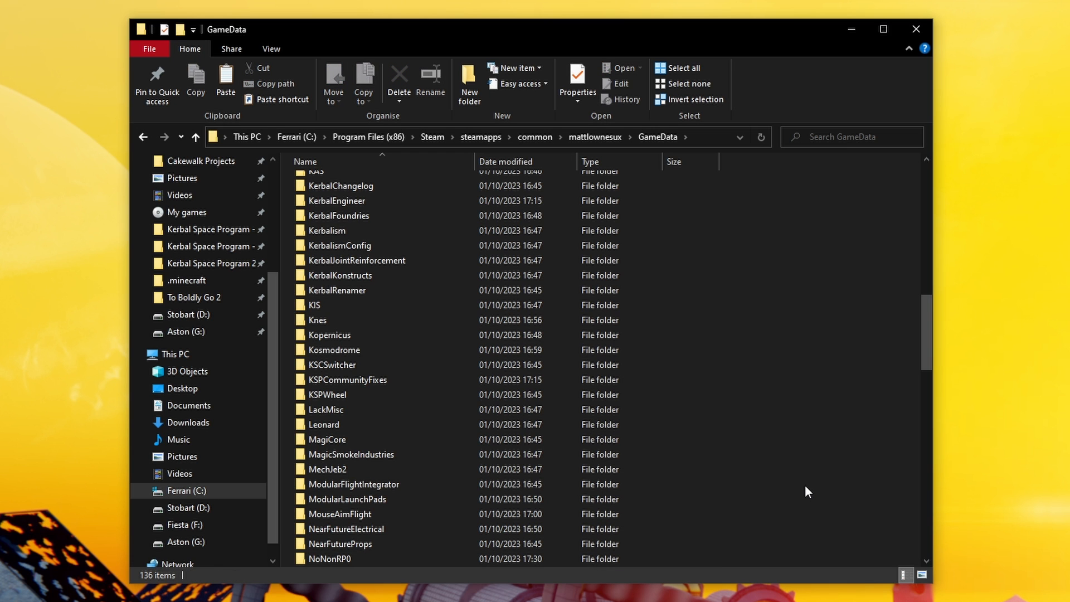
scroll(down, 3)
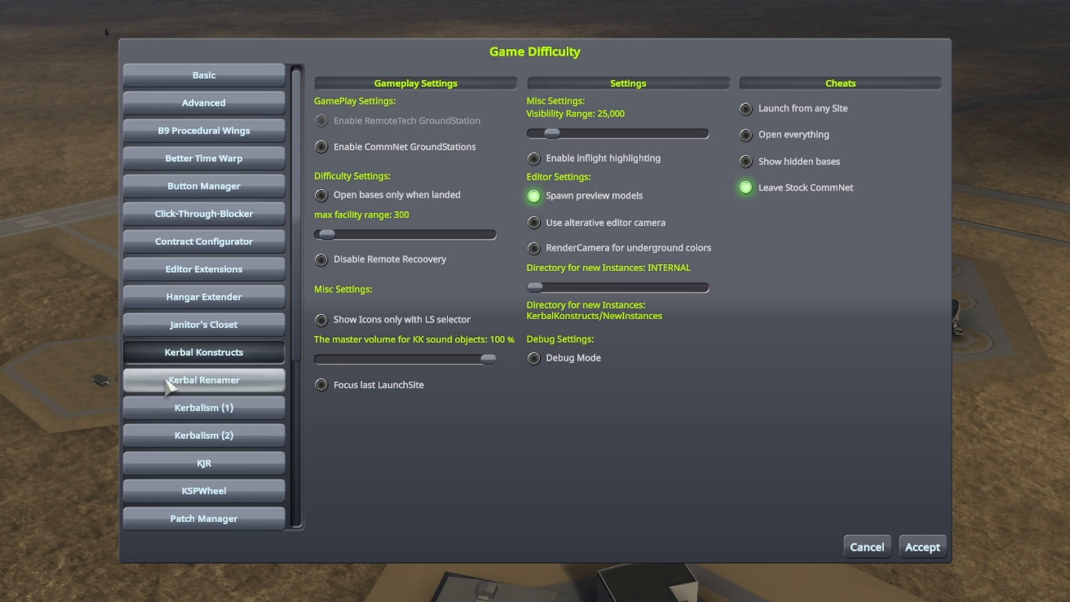
Show the KSPWheel options for wheel damage and scaling in Game Difficulty
click(203, 490)
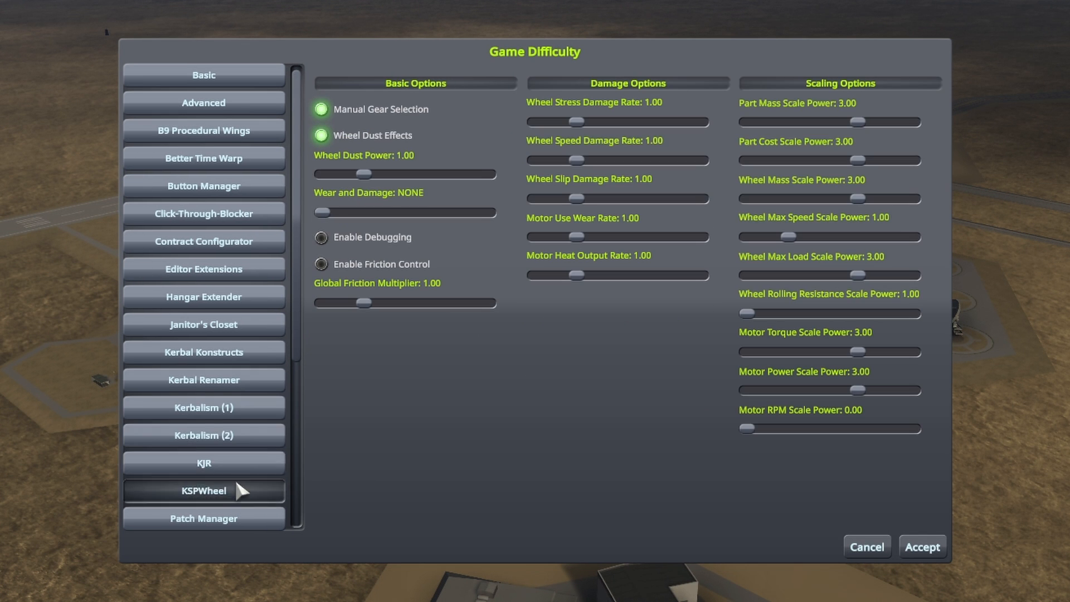